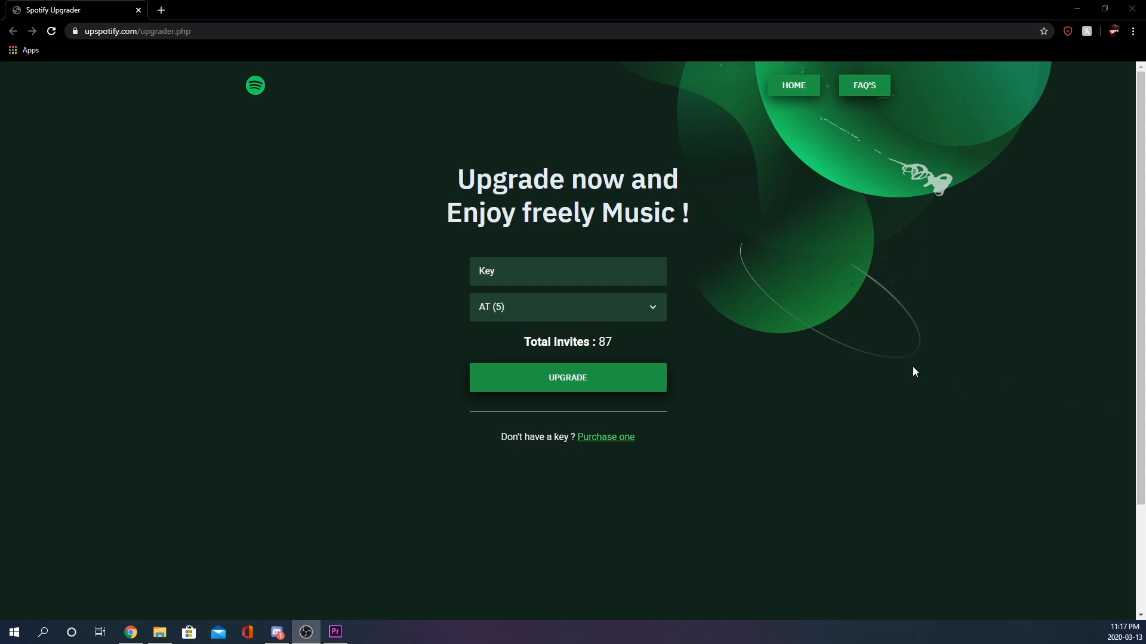
mouse_move(915, 358)
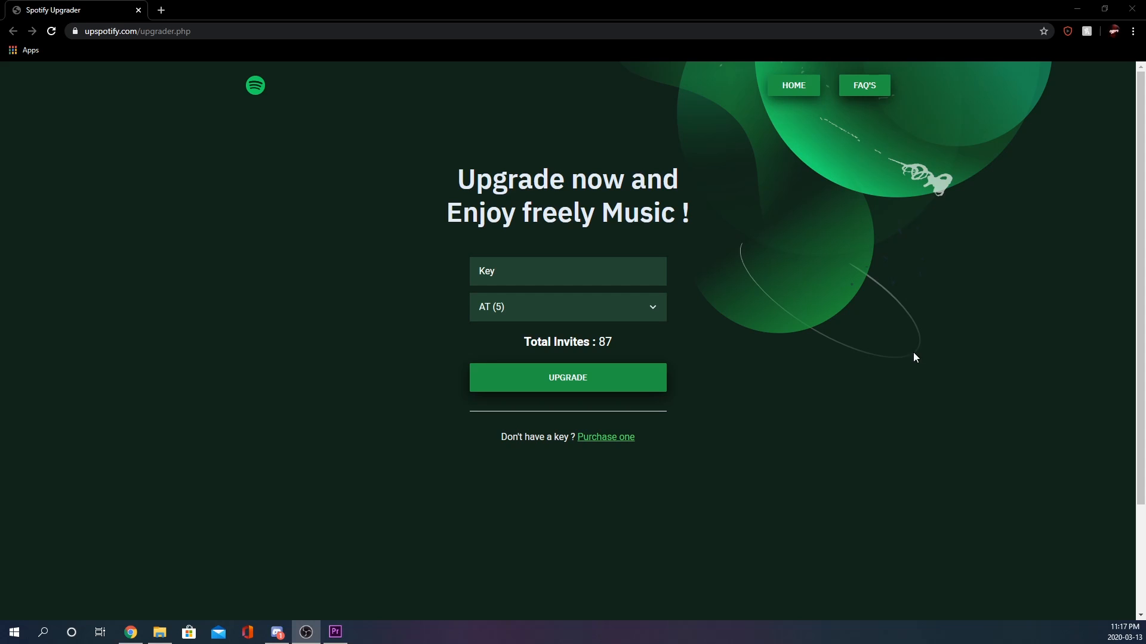
mouse_move(683, 377)
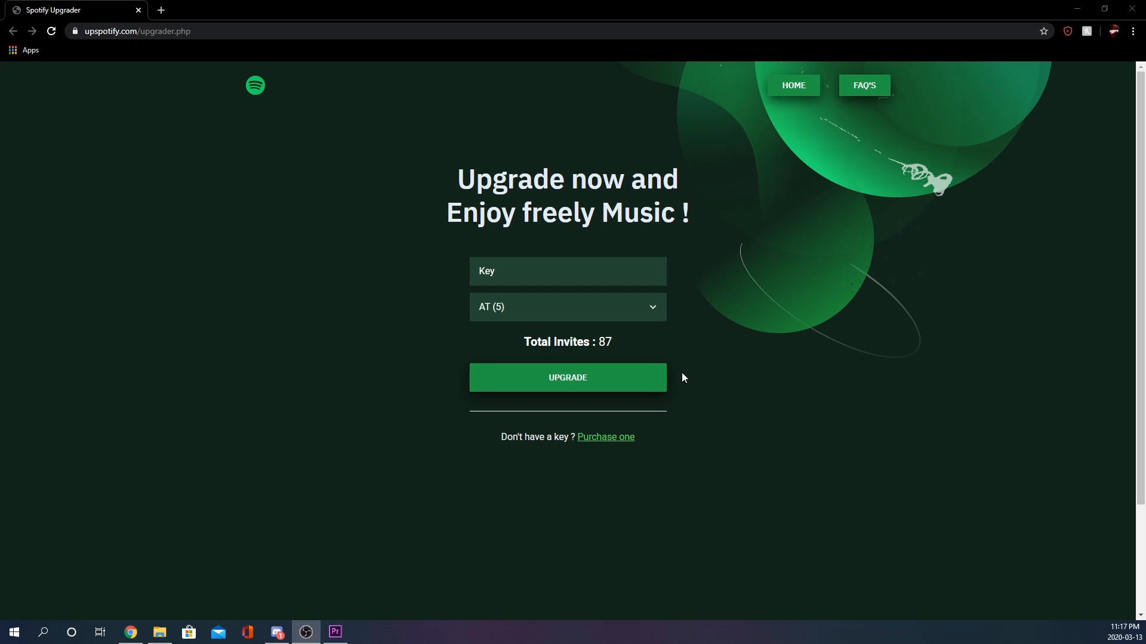
mouse_move(685, 369)
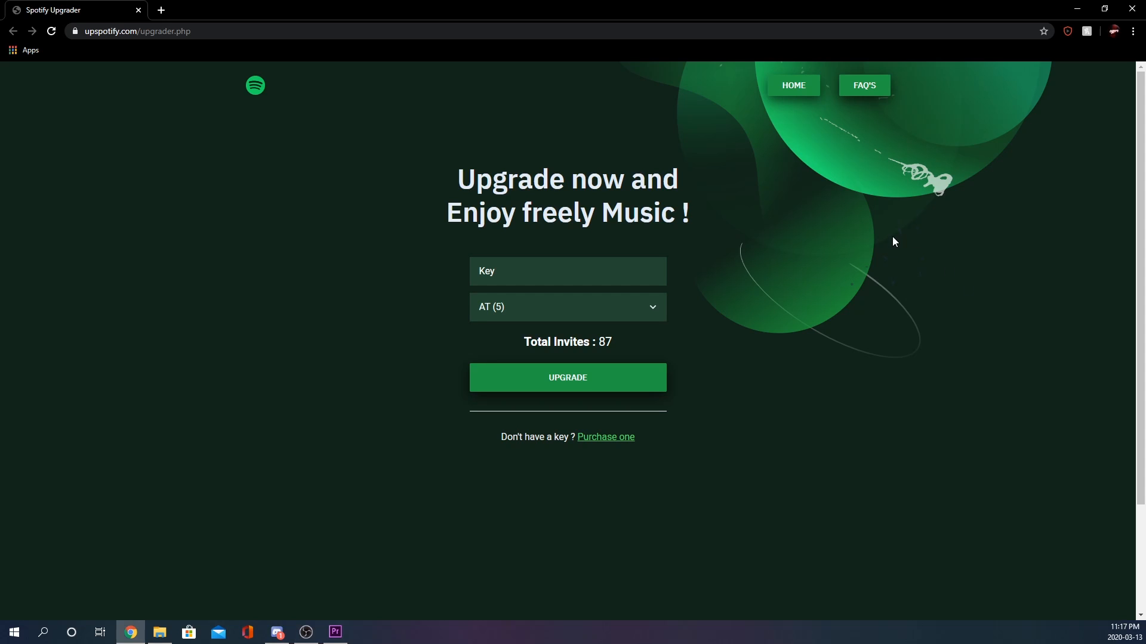
mouse_move(865, 103)
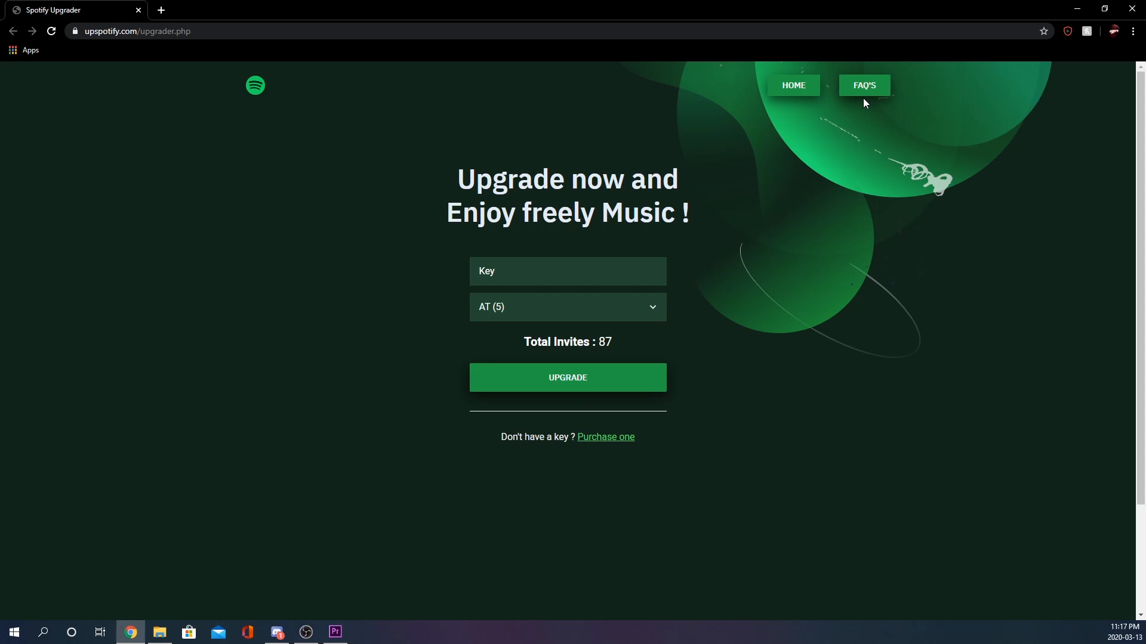
mouse_move(579, 248)
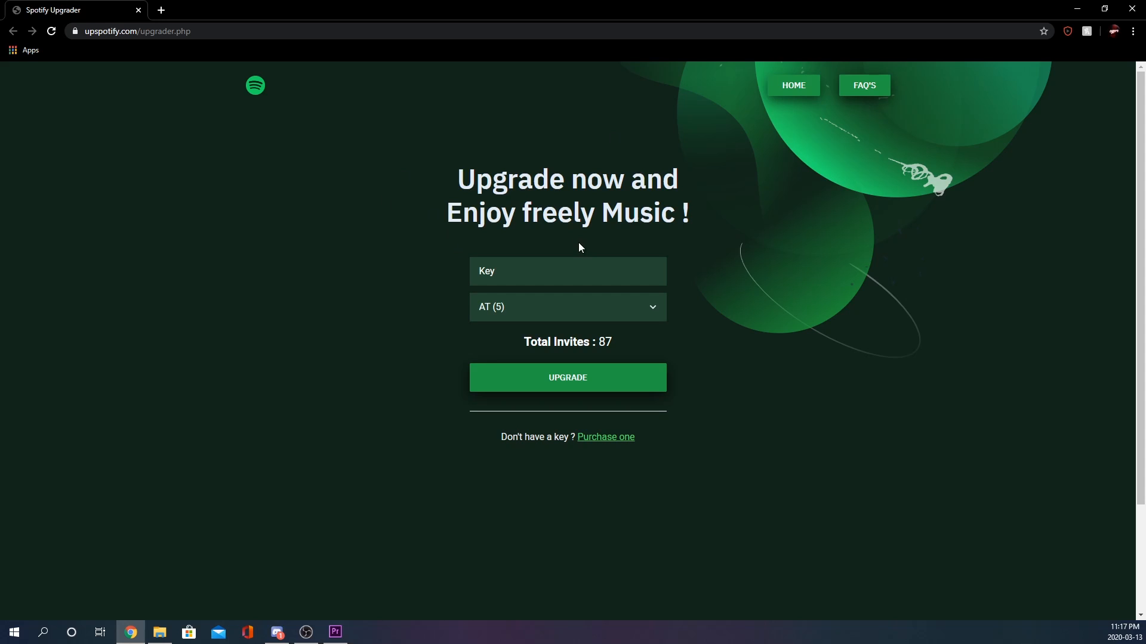
Step: Open UpSpotify's FAQ page about buying and using tokens and scroll through it
left_click(862, 85)
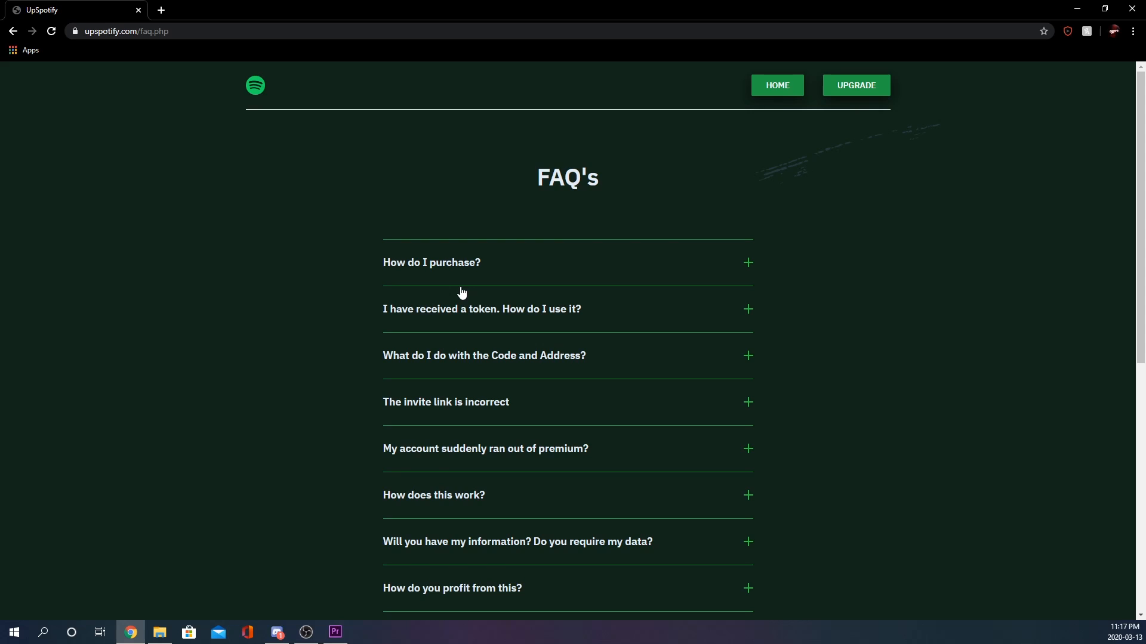
mouse_move(410, 305)
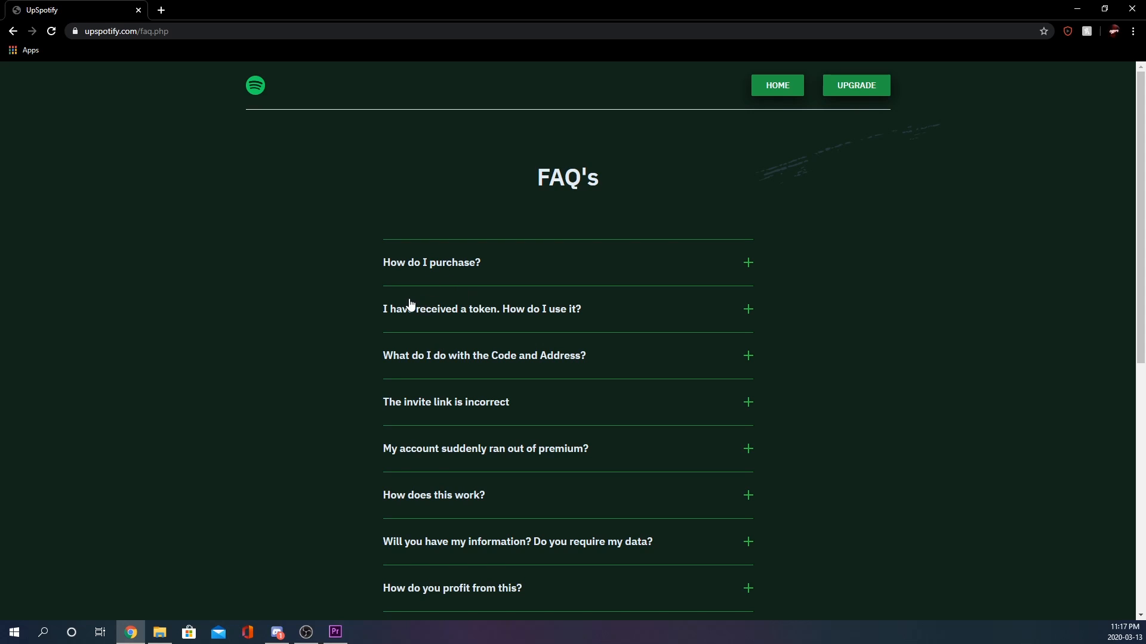
scroll("down", 3)
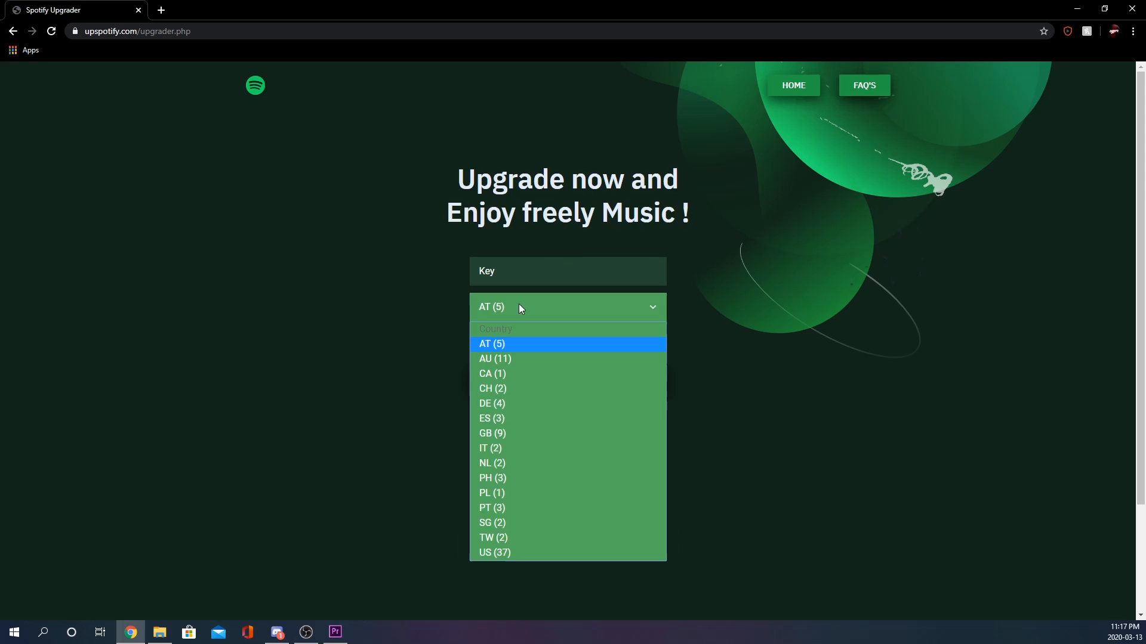
mouse_move(514, 537)
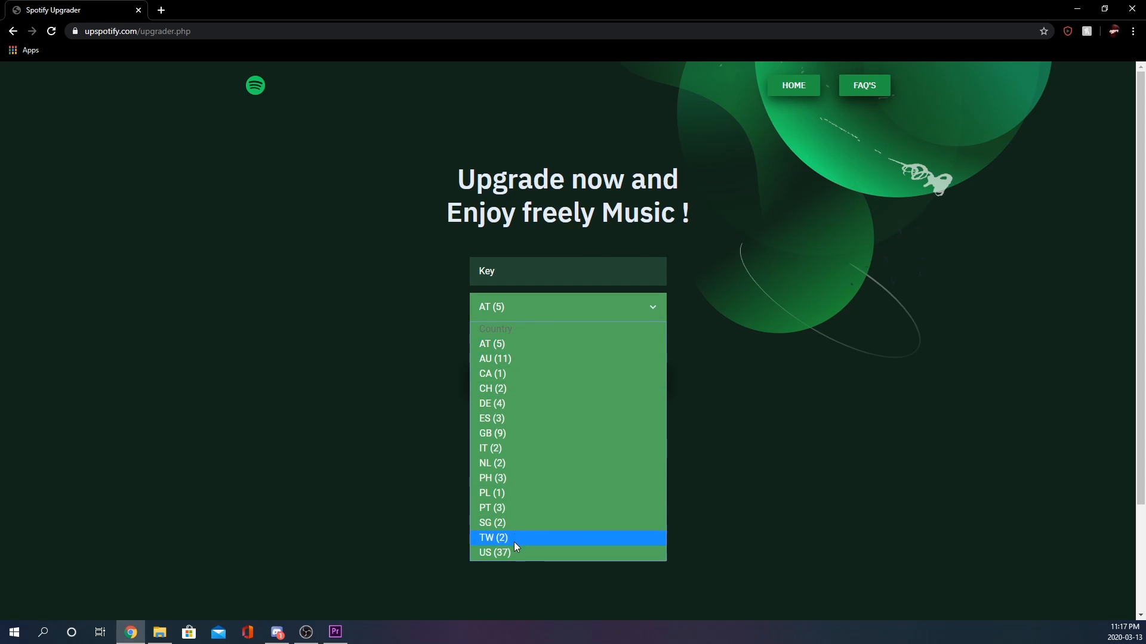
left_click(492, 373)
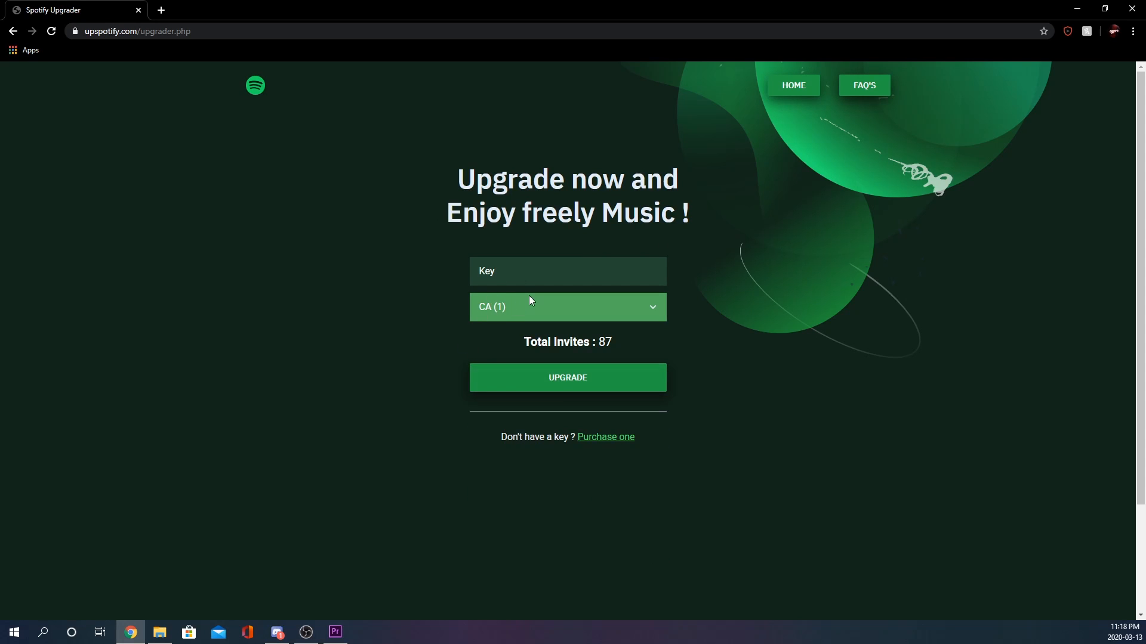
left_click(567, 271)
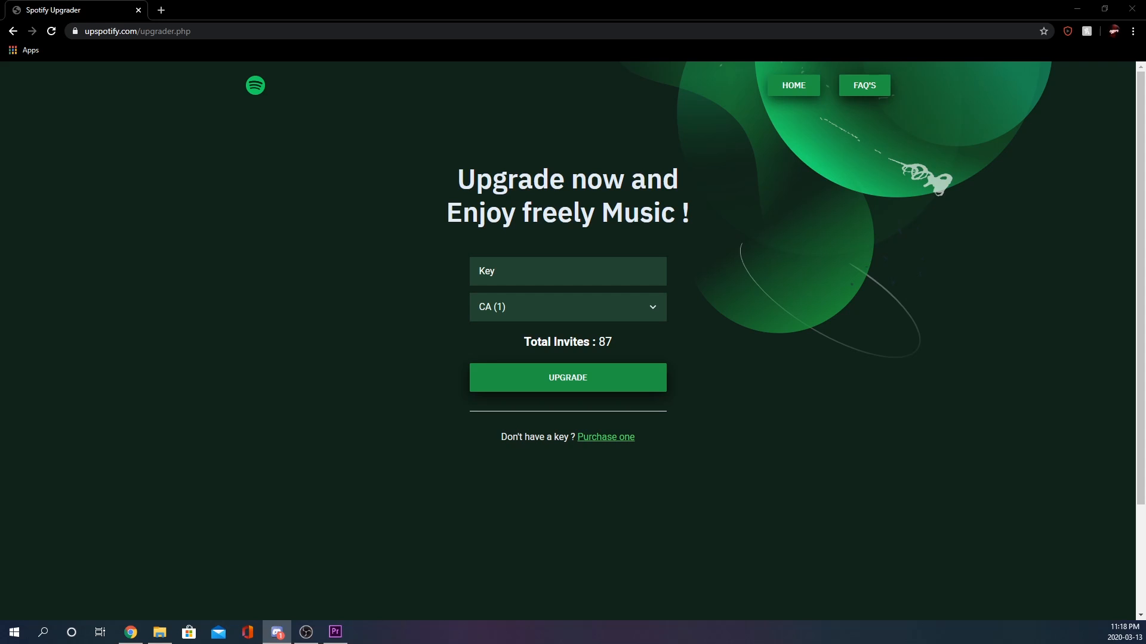
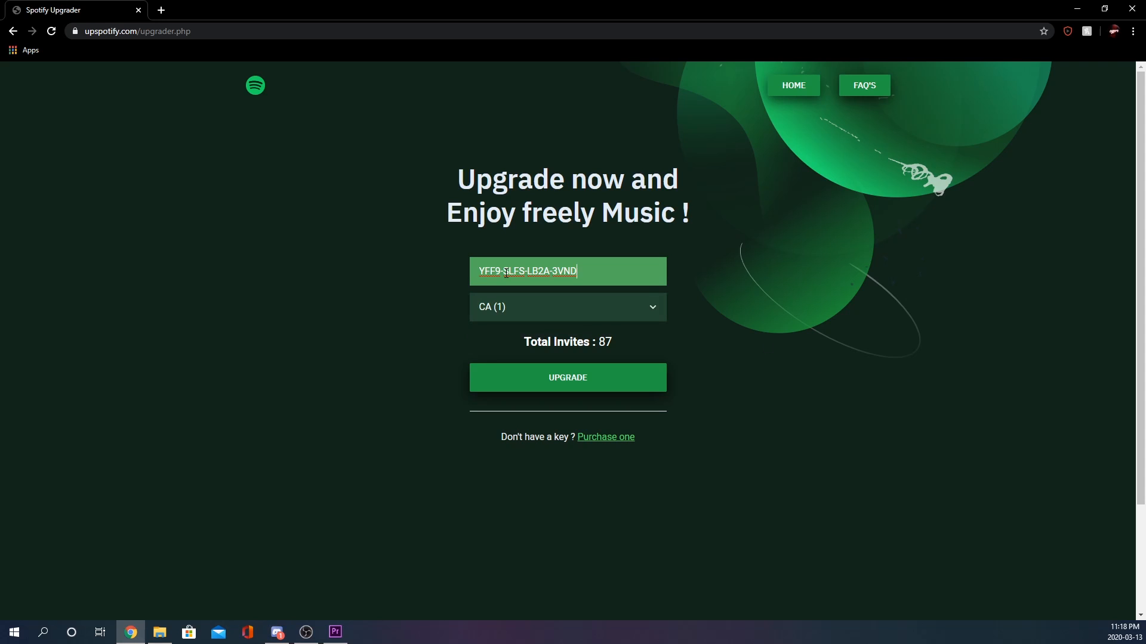
mouse_move(568, 378)
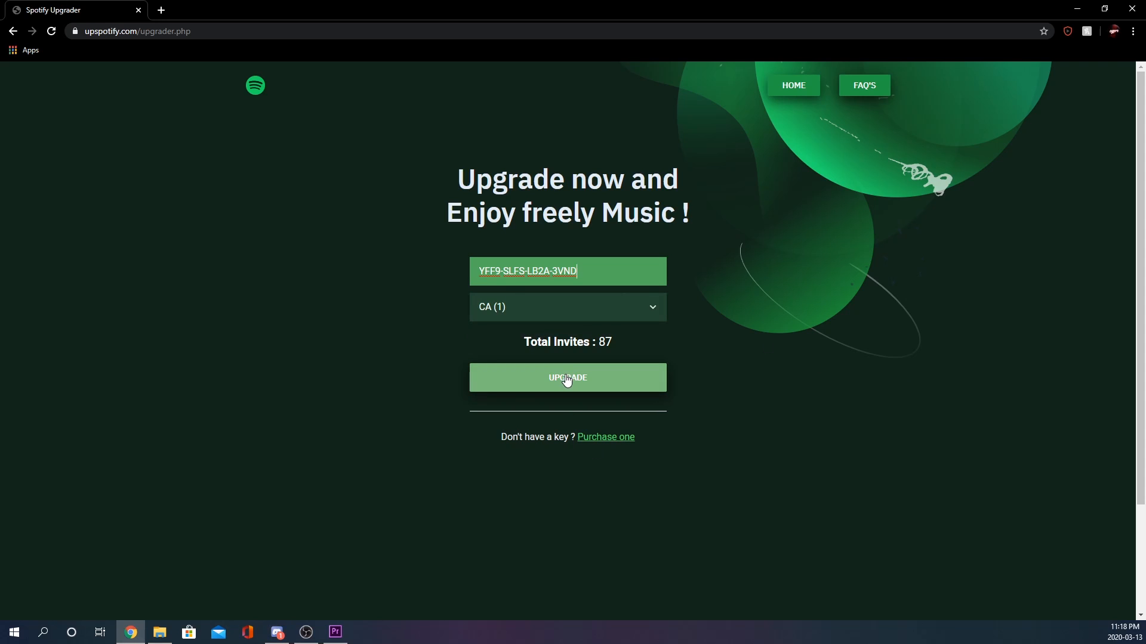
left_click(567, 378)
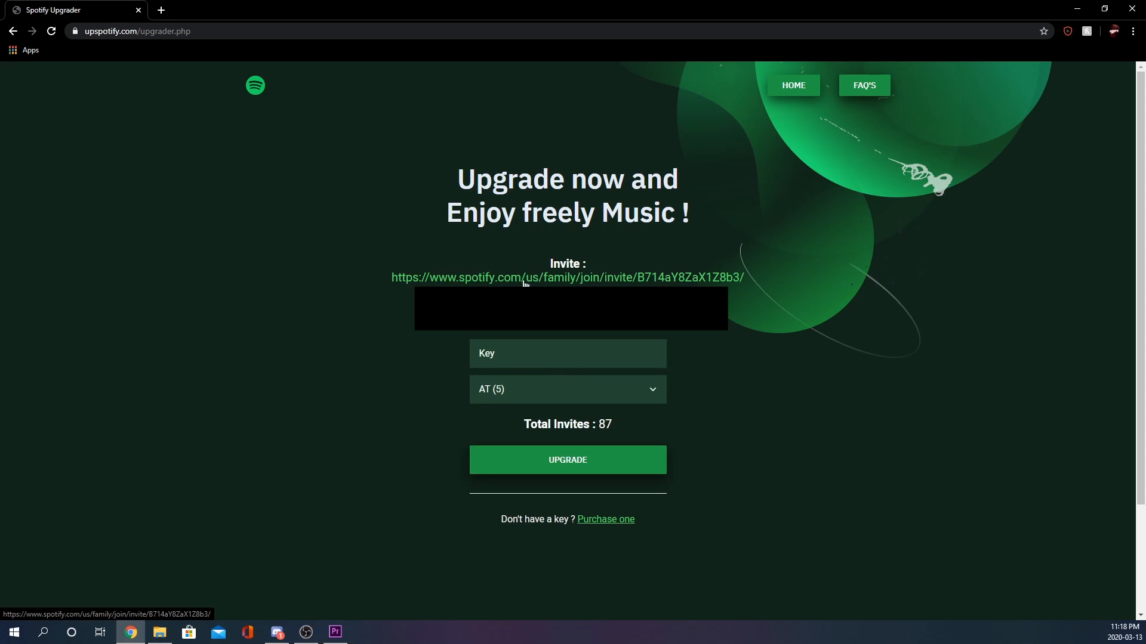
mouse_move(587, 276)
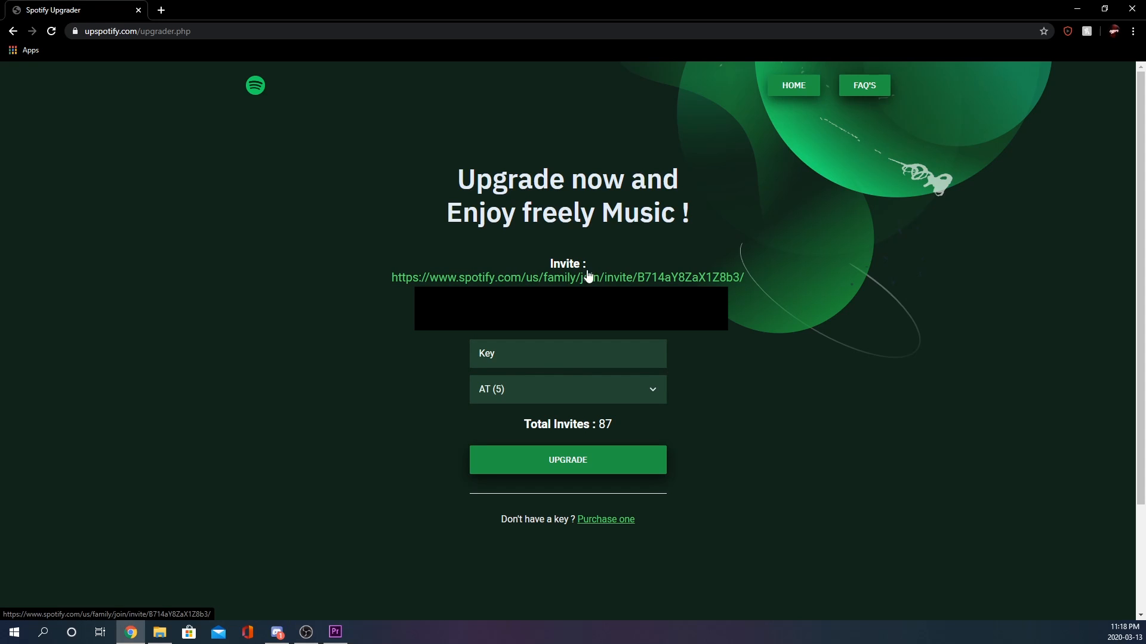
mouse_move(686, 272)
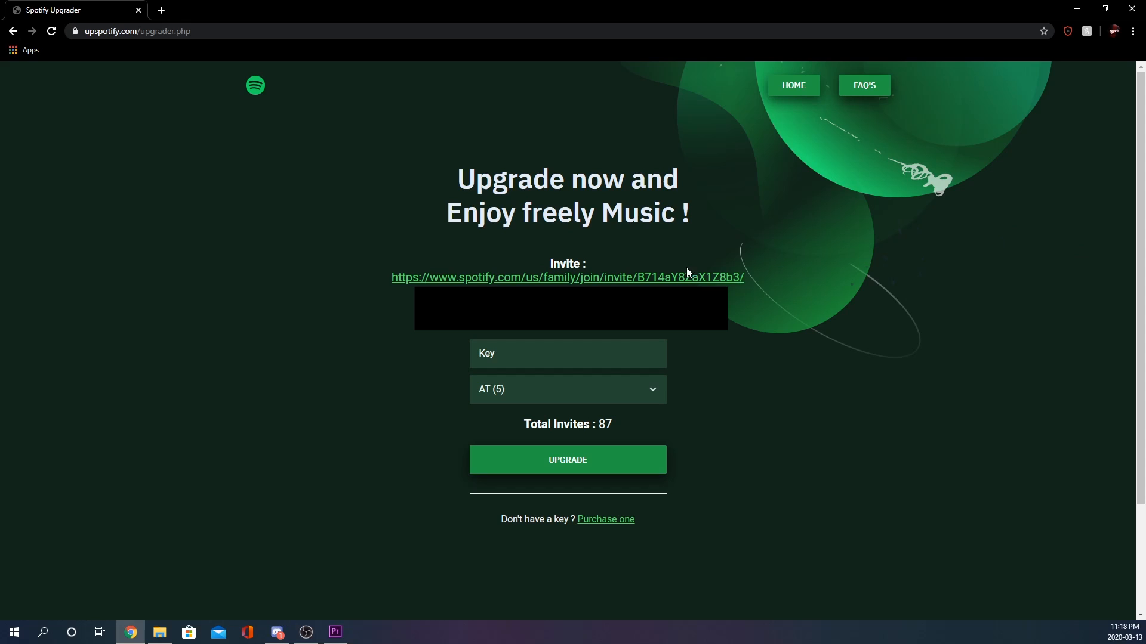
Step: Open the invite link, accept the Premium Family invite, and confirm this account
left_click(567, 276)
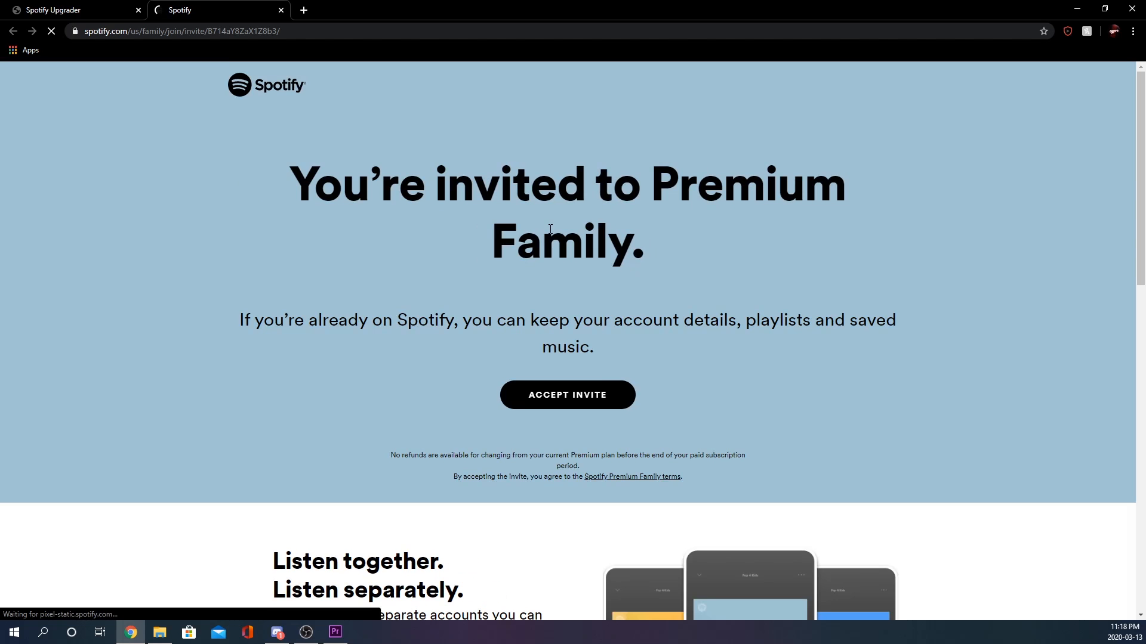
left_click(567, 394)
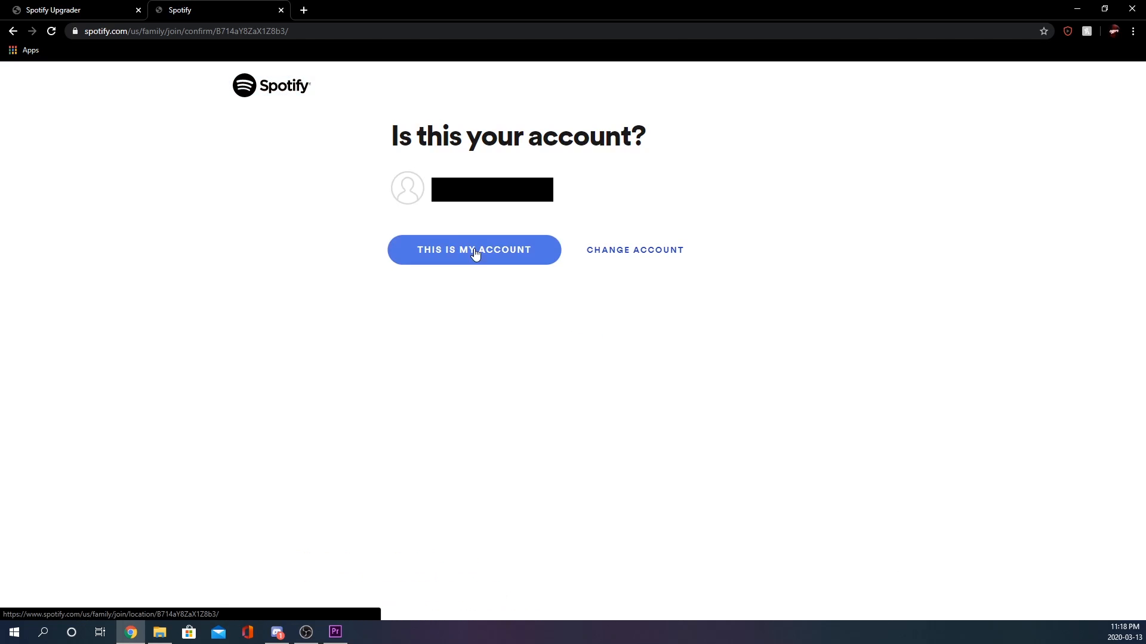
mouse_move(523, 273)
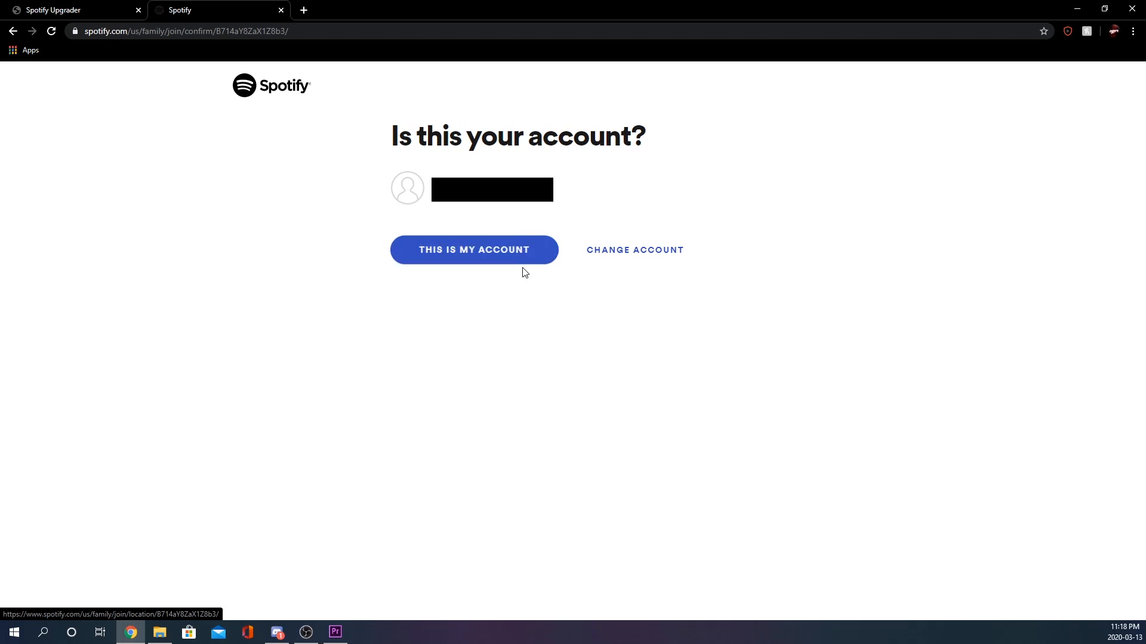
left_click(473, 250)
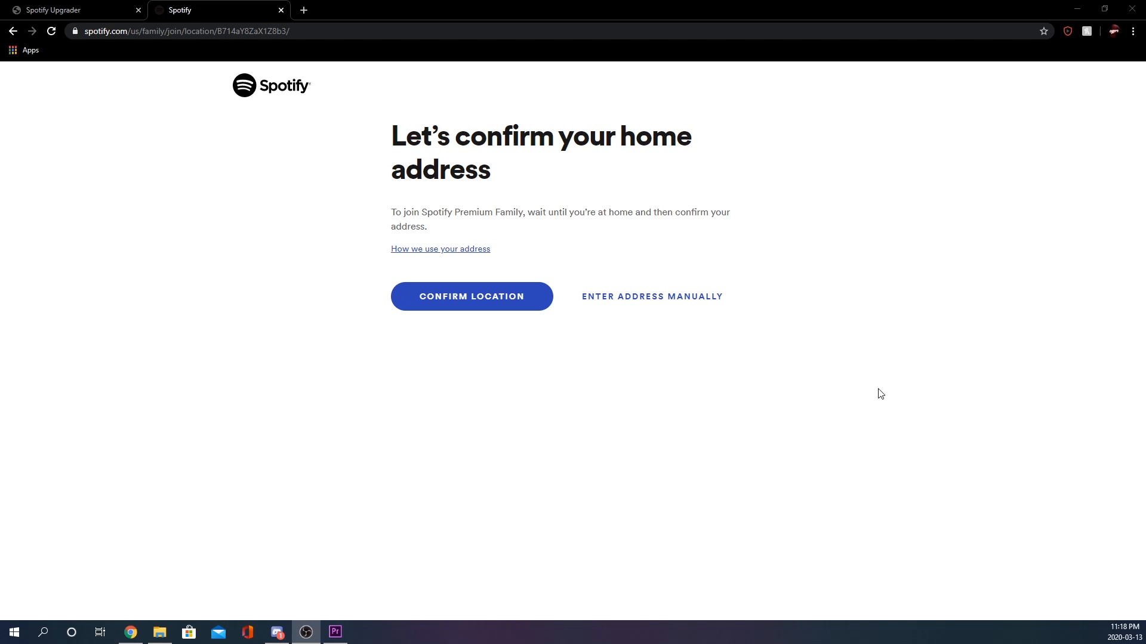
mouse_move(645, 302)
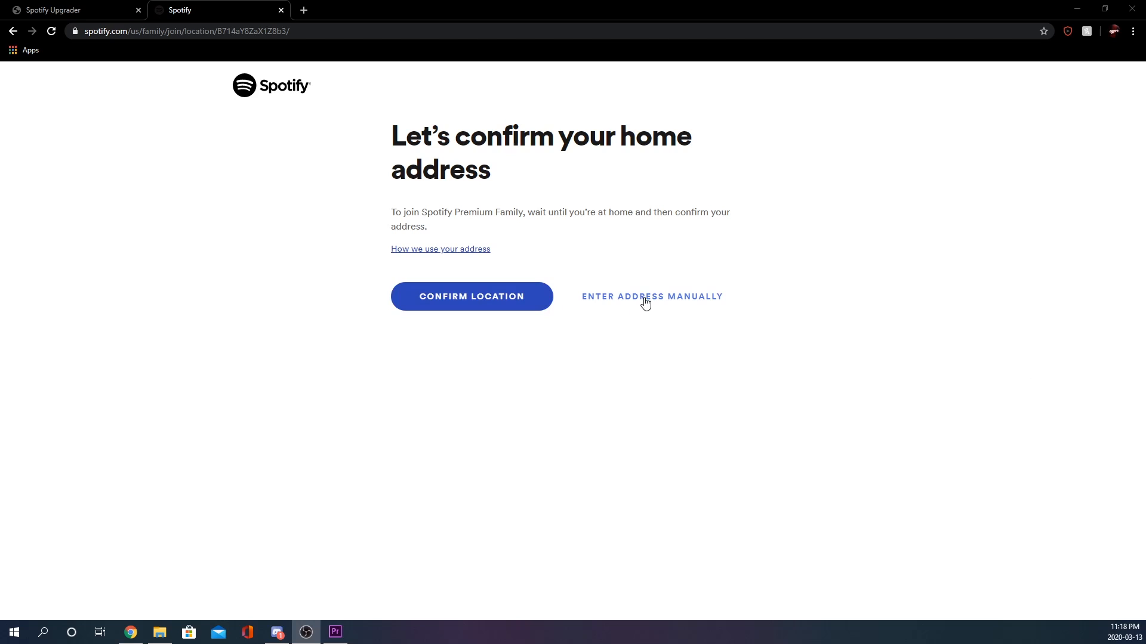
Step: Enter the home address, pick the suggested match, find it, and confirm it
left_click(651, 296)
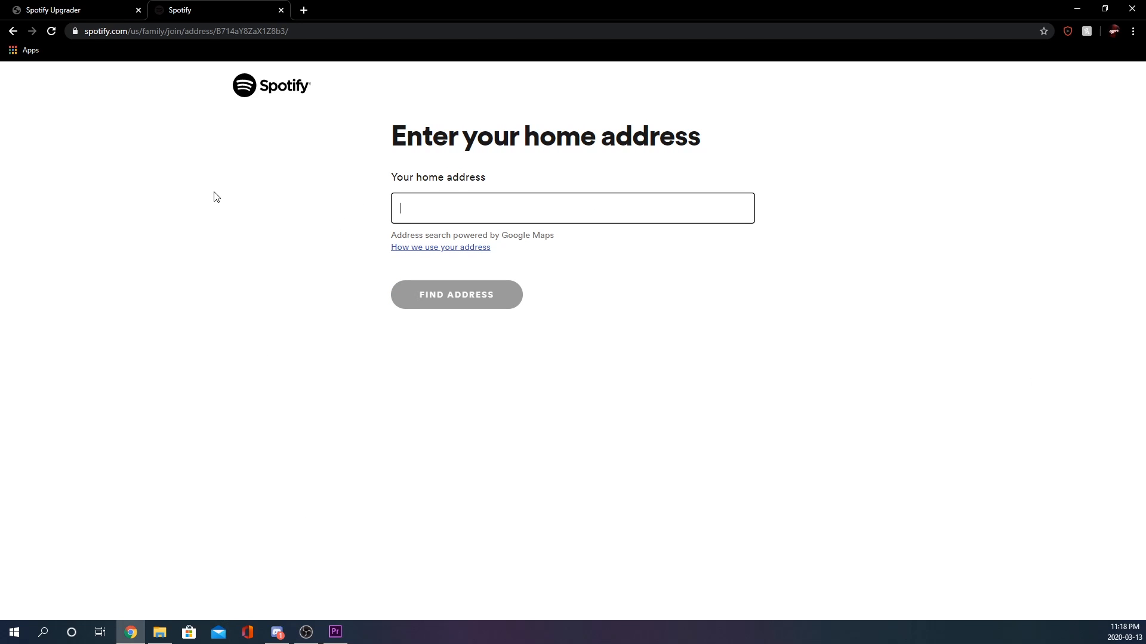
left_click(51, 10)
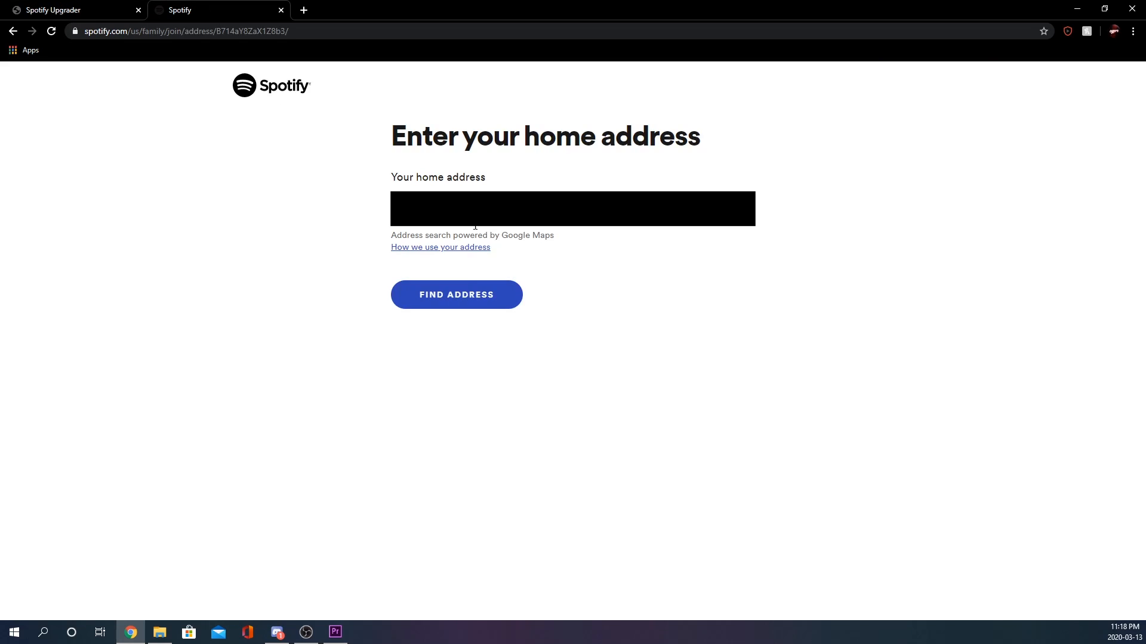
left_click(456, 294)
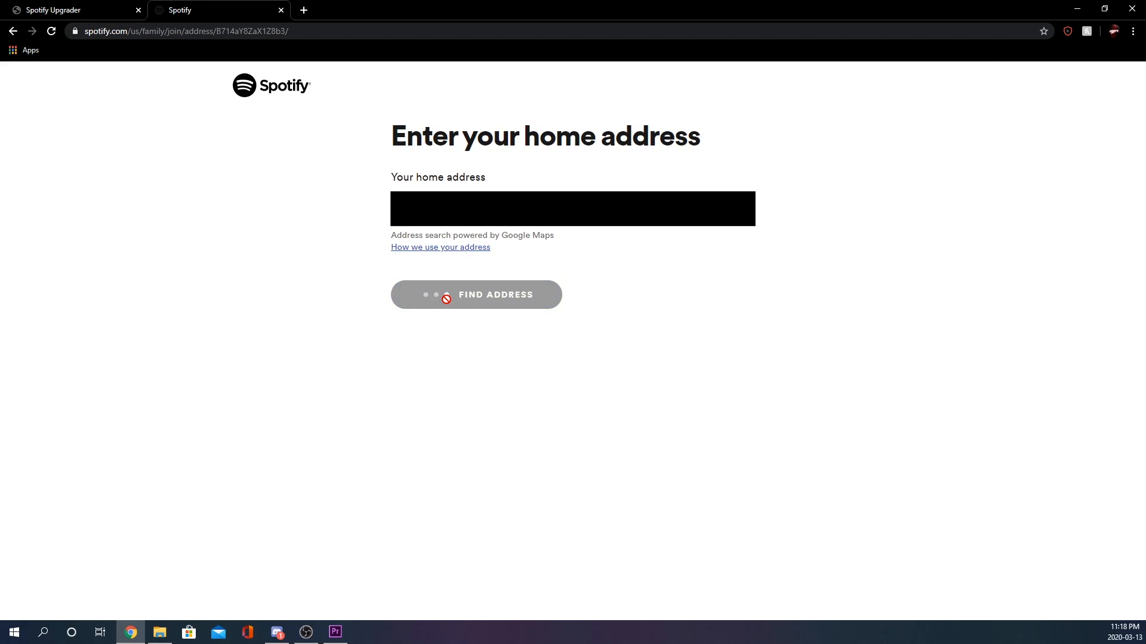
left_click(476, 294)
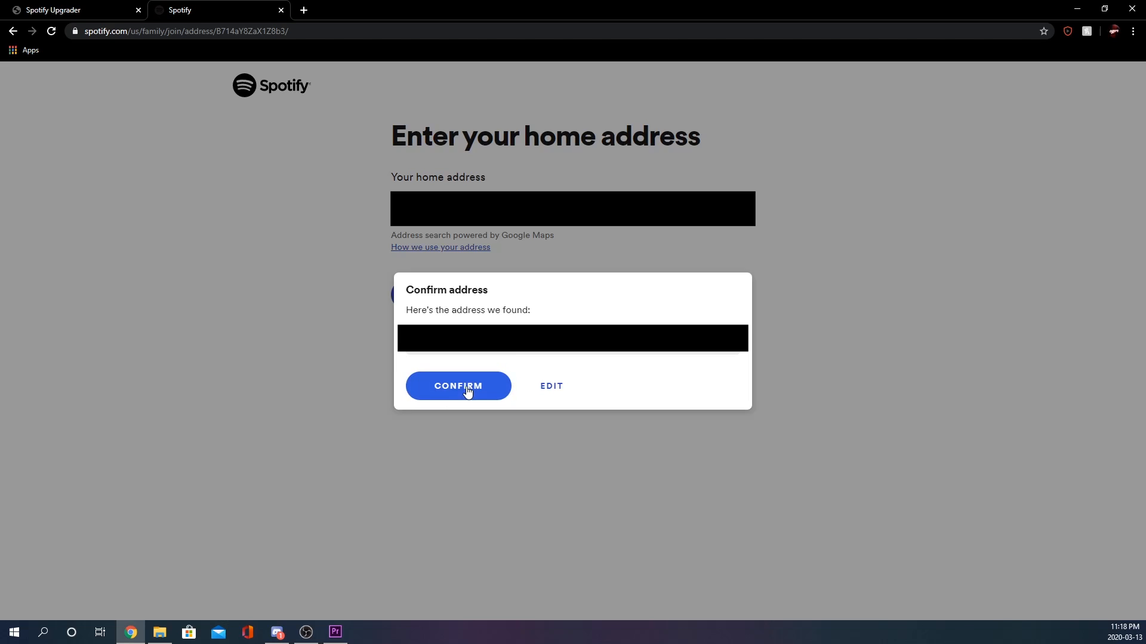
left_click(458, 386)
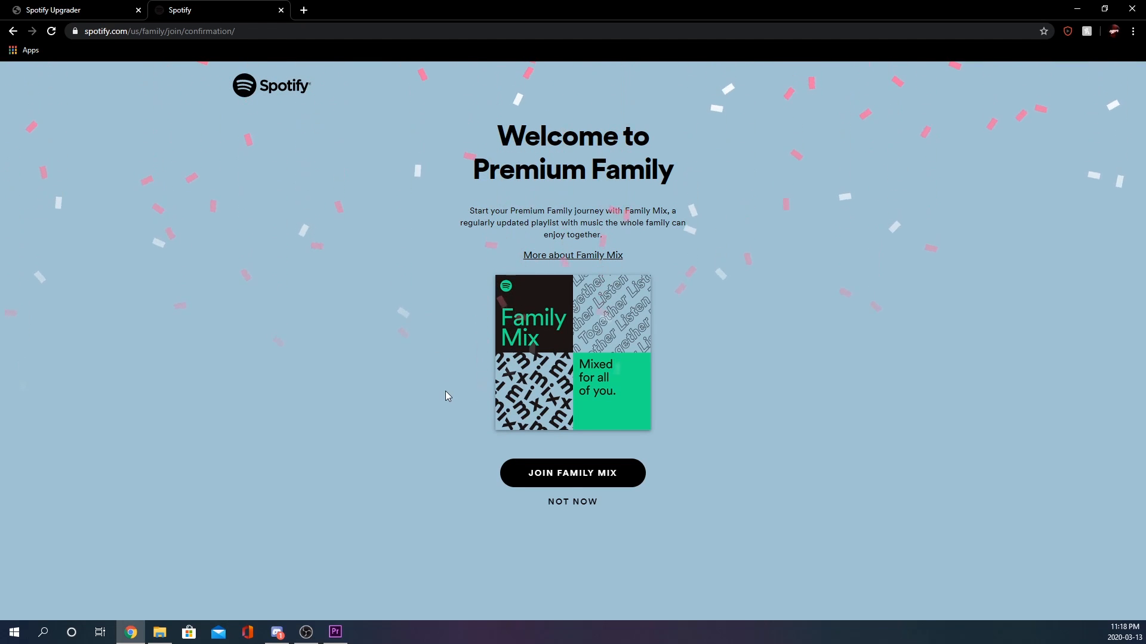
mouse_move(572, 502)
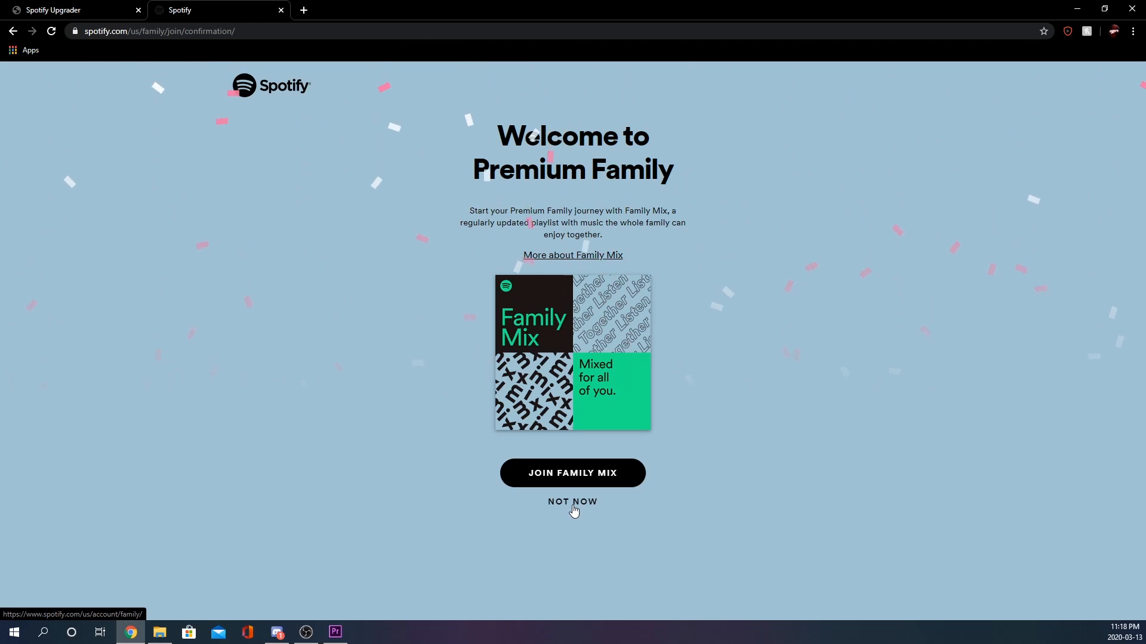
Step: Skip Family Mix, view the account overview, then open the Premium page
left_click(573, 501)
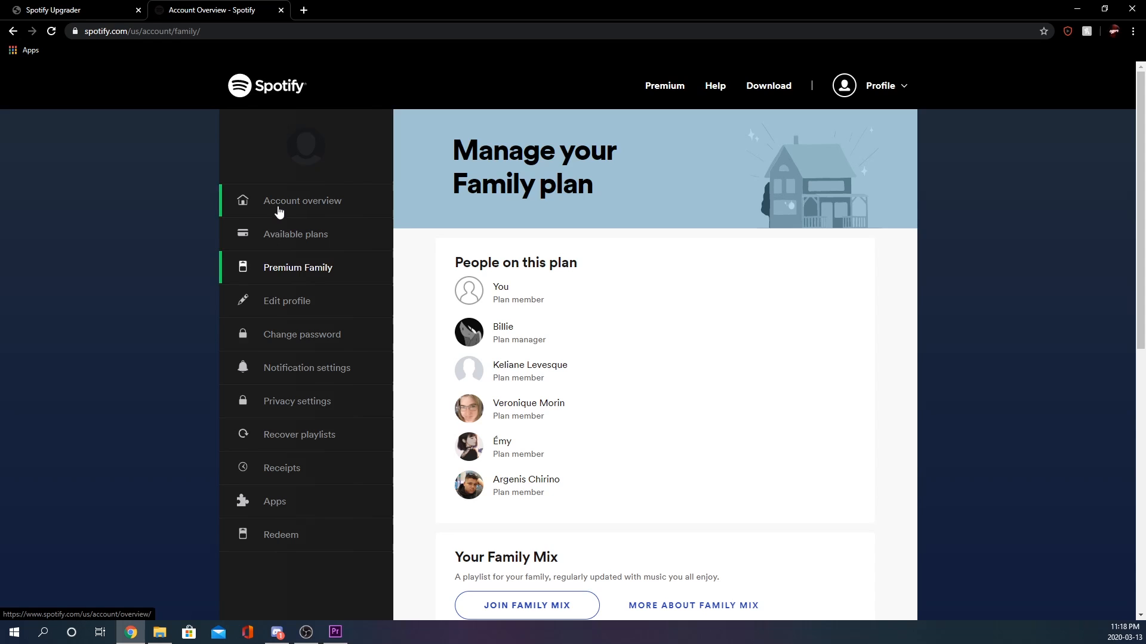
left_click(302, 200)
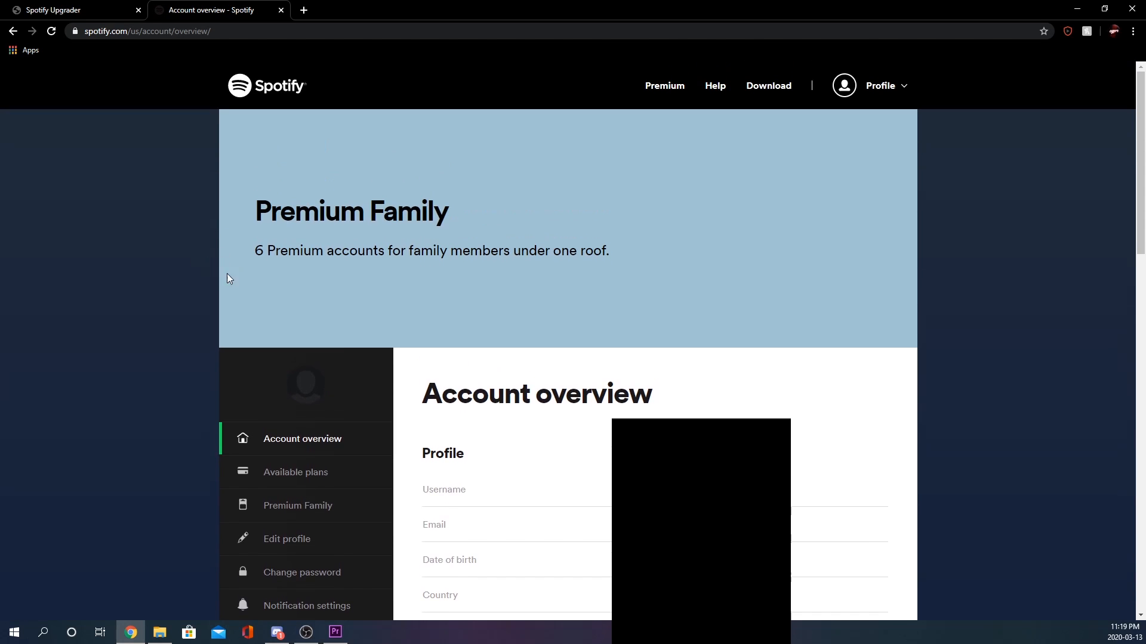
left_click(663, 85)
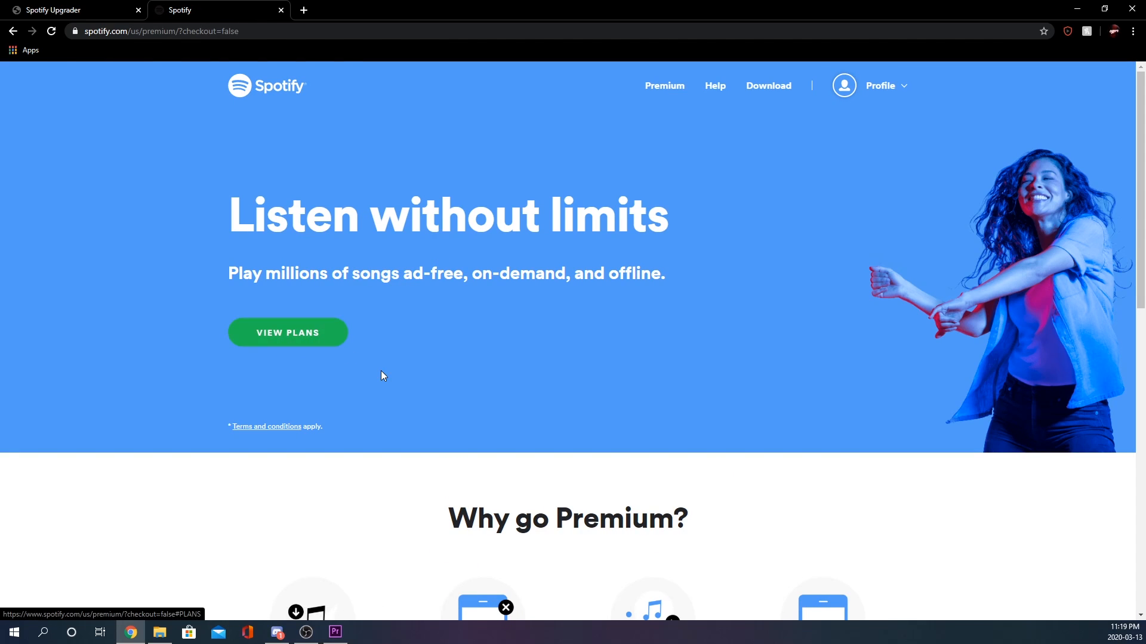
mouse_move(521, 107)
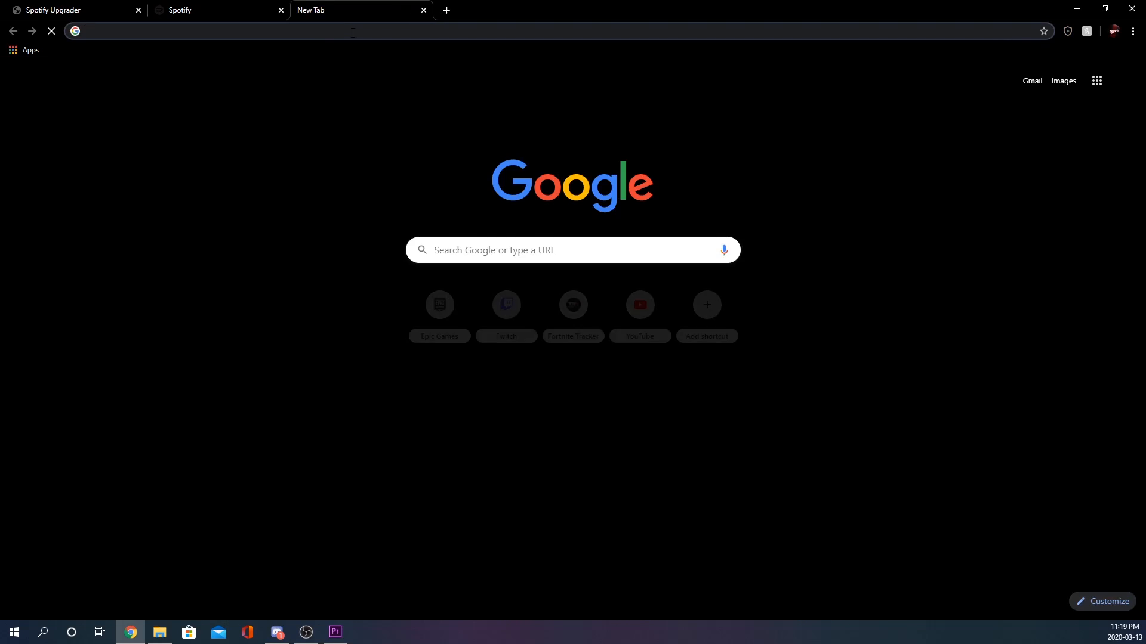
Step: Search Google for 'spotify', open Spotify's site, and go to the account overview
type("spotify")
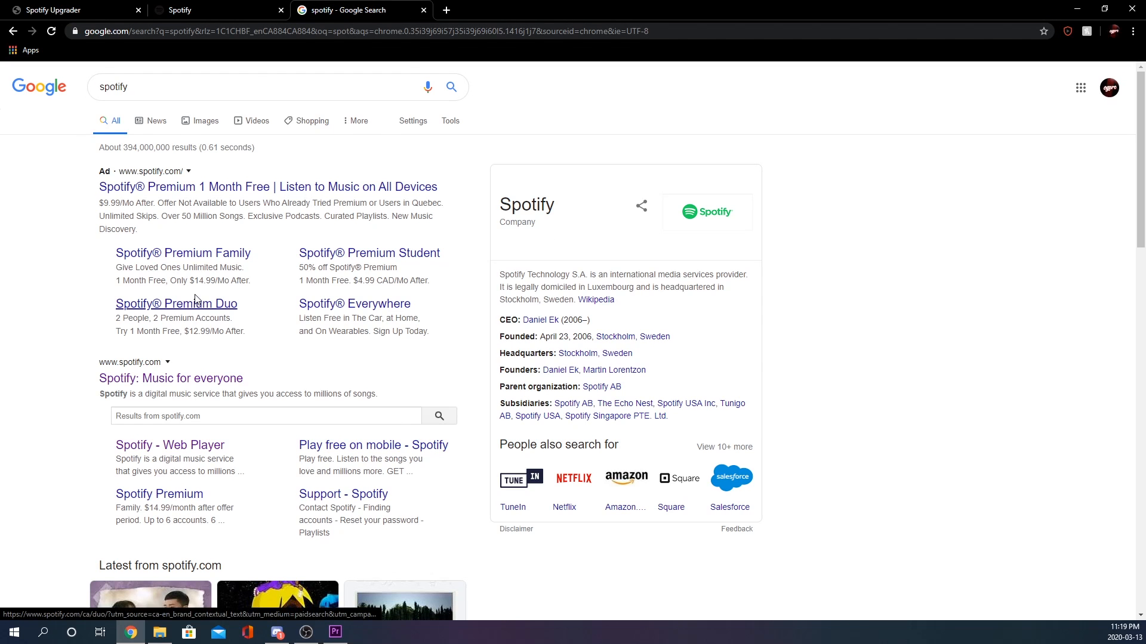
left_click(170, 378)
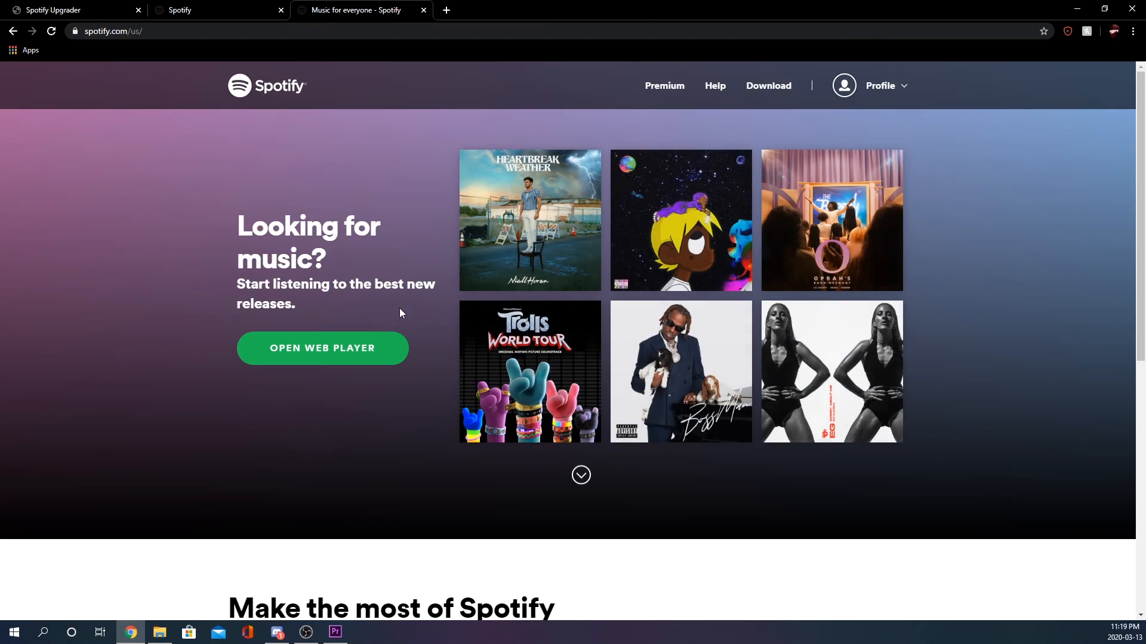
left_click(322, 348)
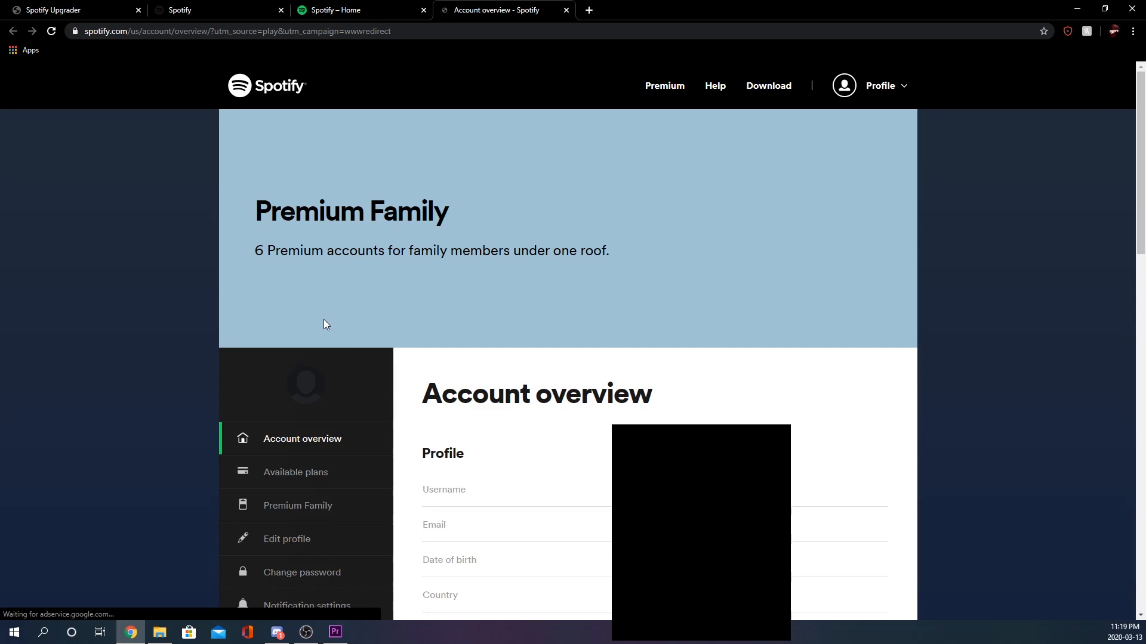
Step: Scroll to the Your plan section showing Spotify Premium Family membership
scroll("down", 3)
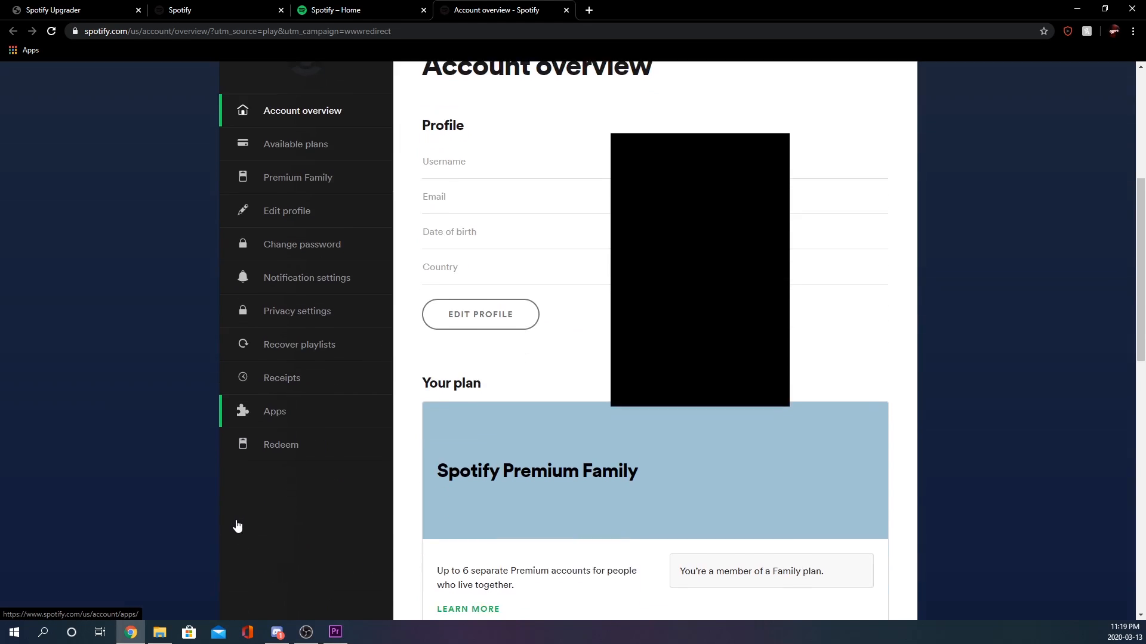
scroll("down", 3)
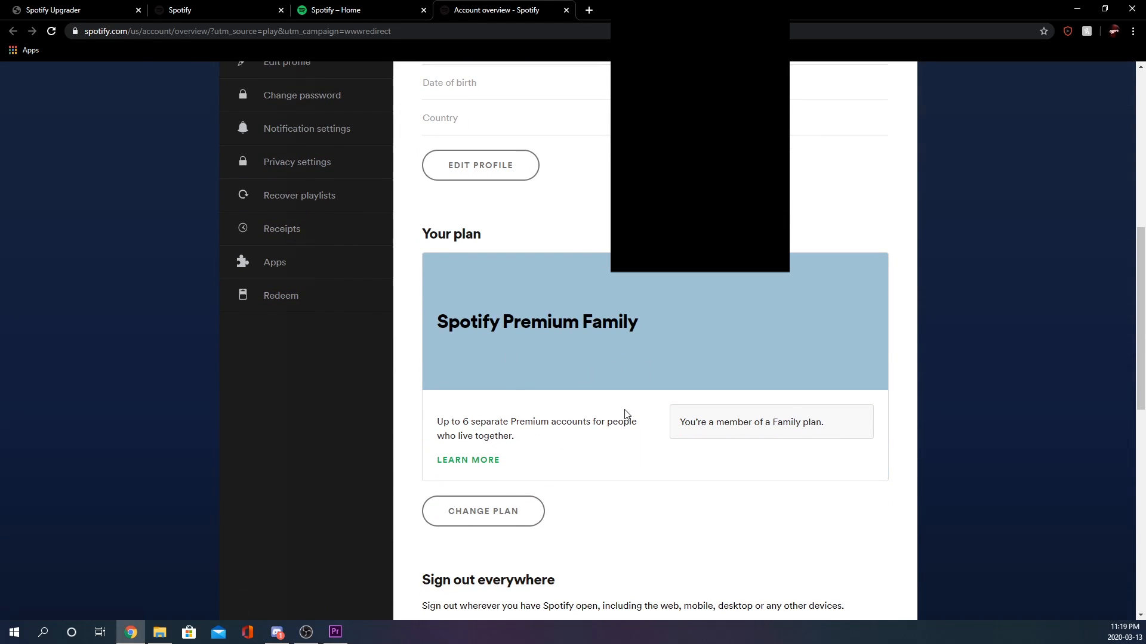
mouse_move(515, 352)
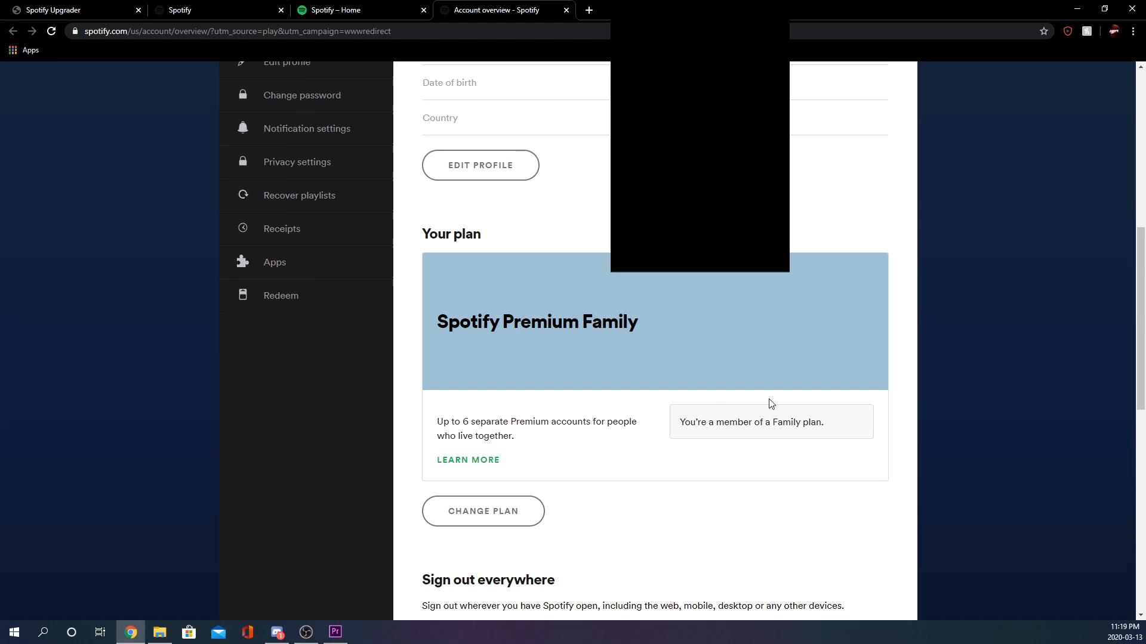
Step: Switch to the Spotify Upgrader tab and load its Home page
left_click(69, 10)
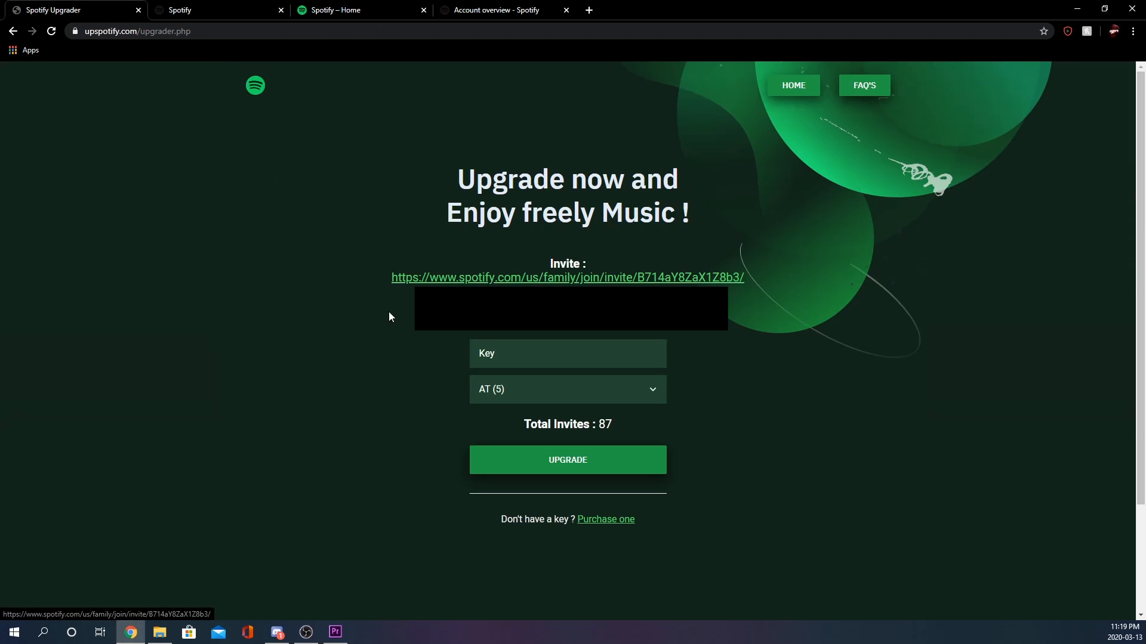
mouse_move(333, 274)
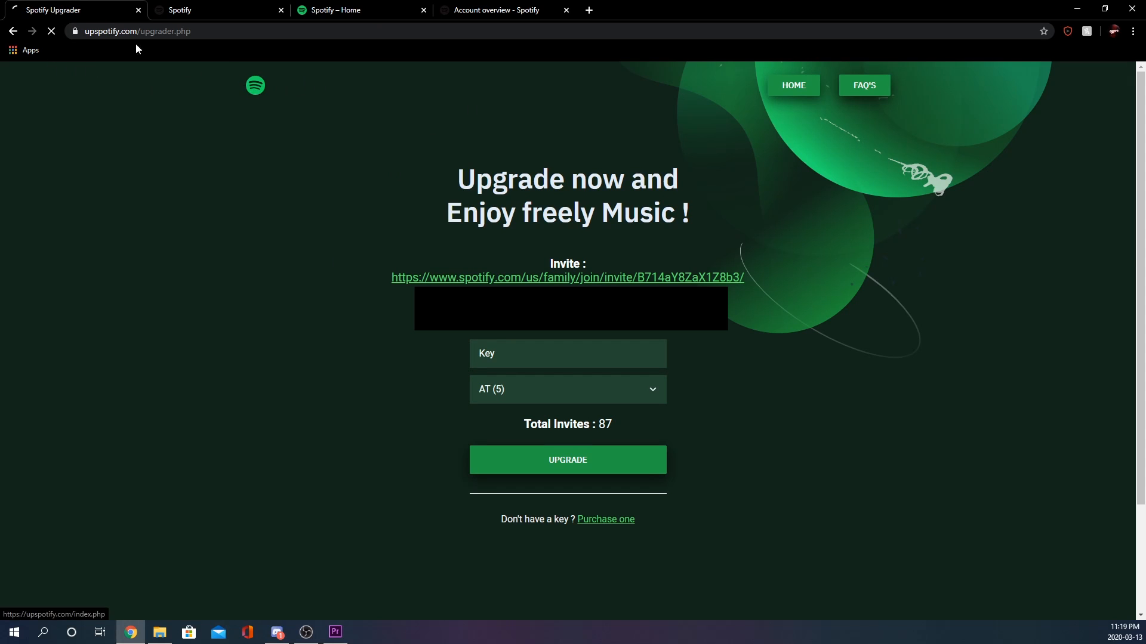
left_click(793, 84)
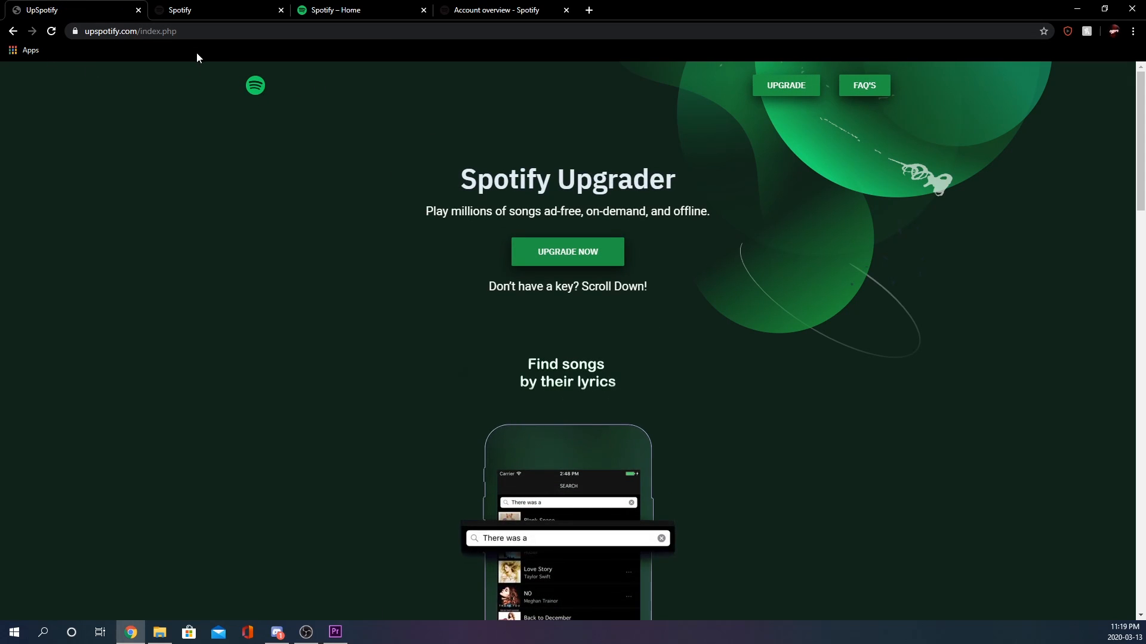
mouse_move(258, 163)
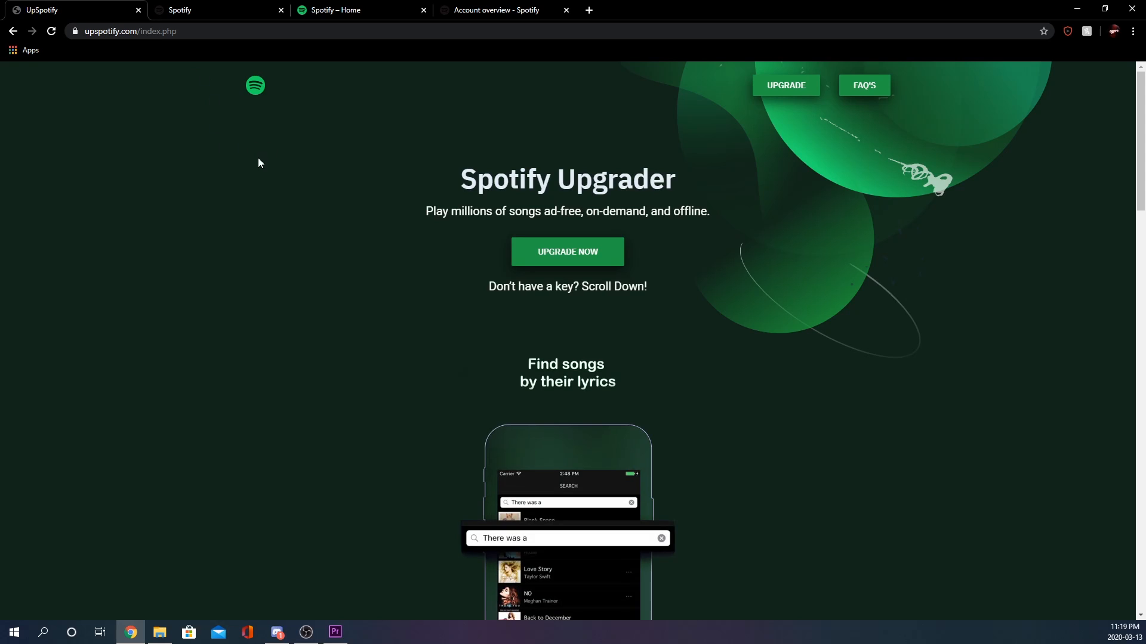
mouse_move(843, 403)
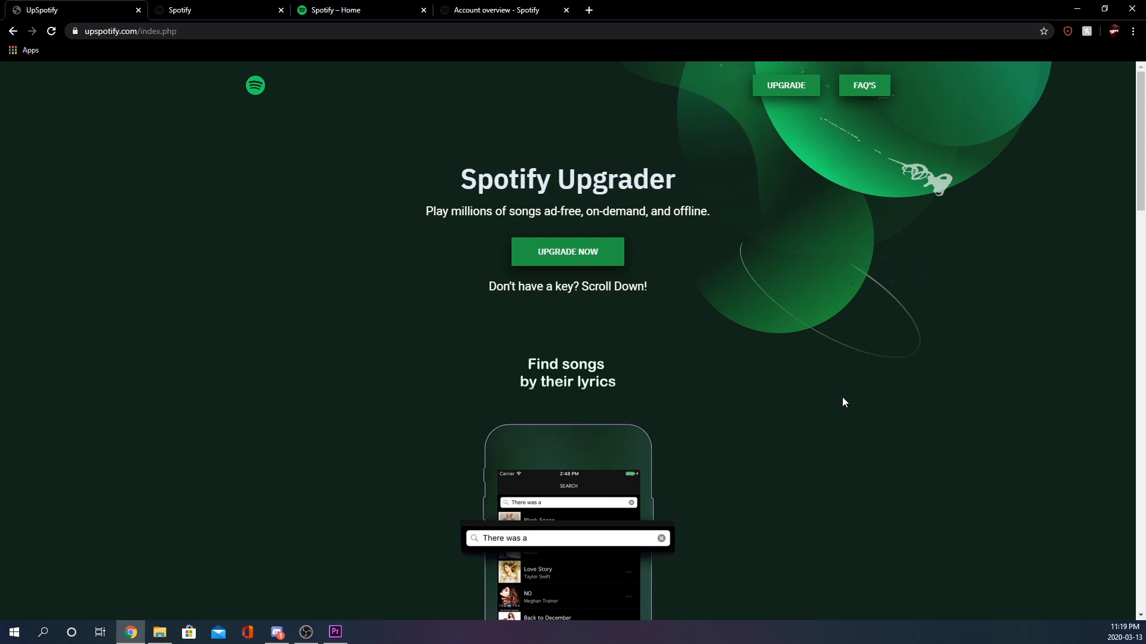